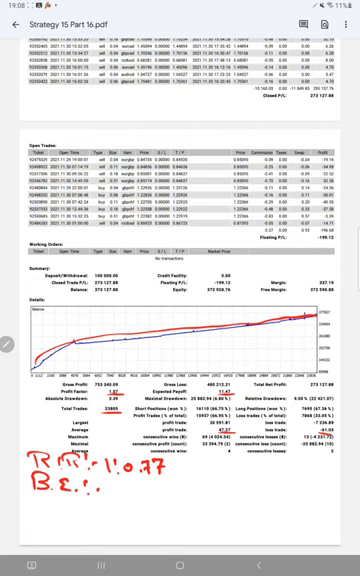
type("56.1")
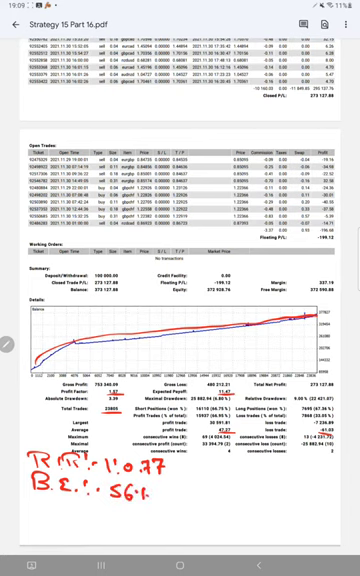